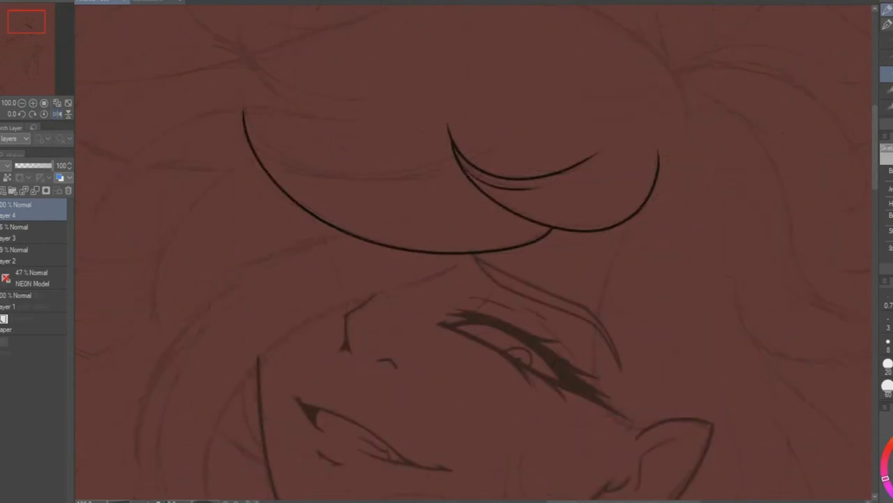
pyautogui.scroll(-3)
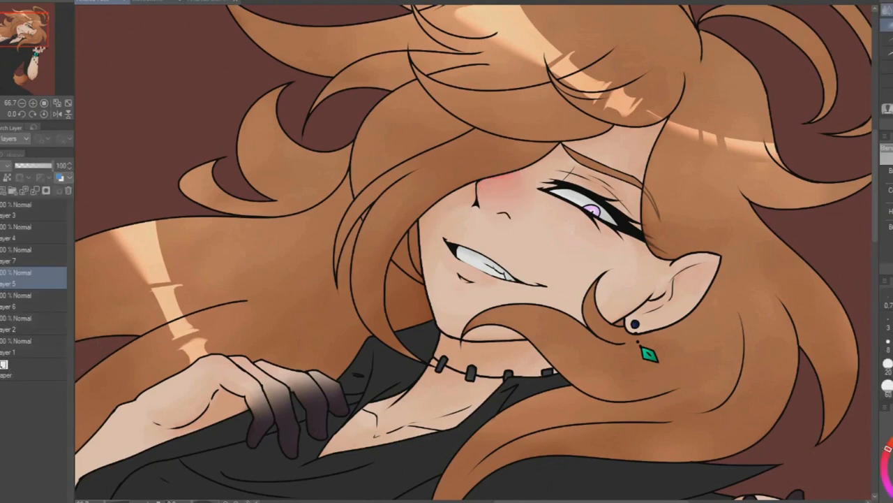
pyautogui.scroll(-3)
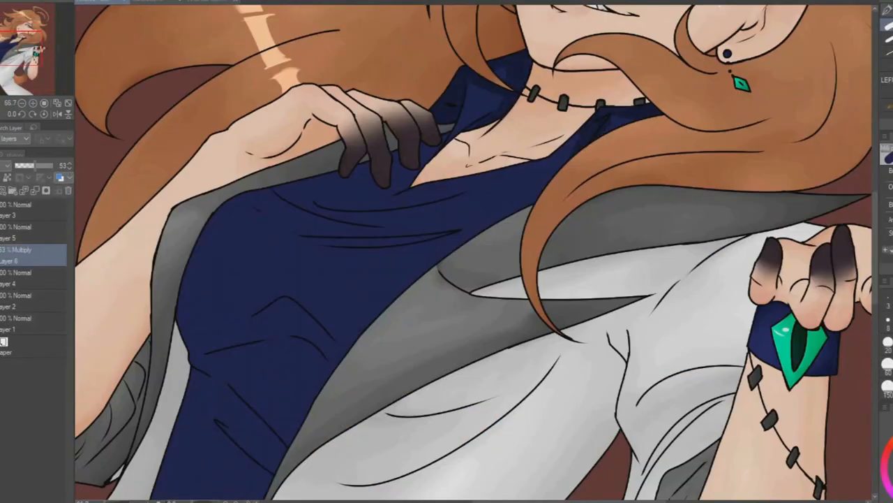
pyautogui.scroll(-3)
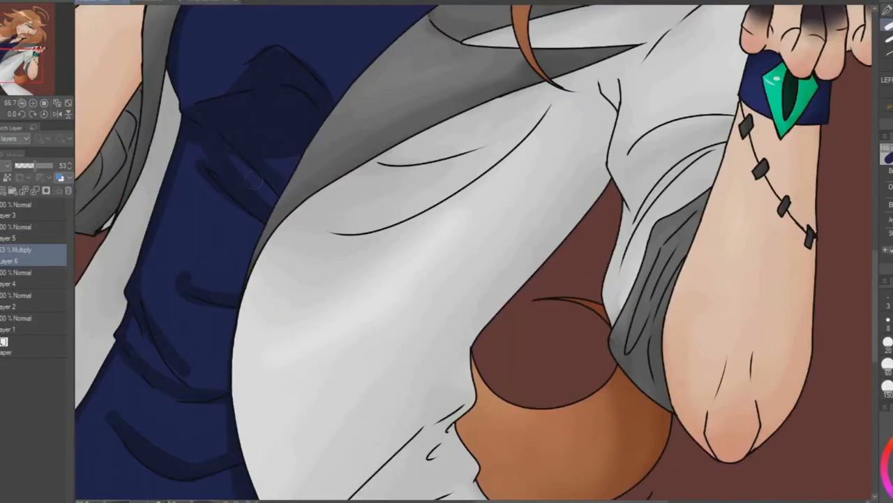